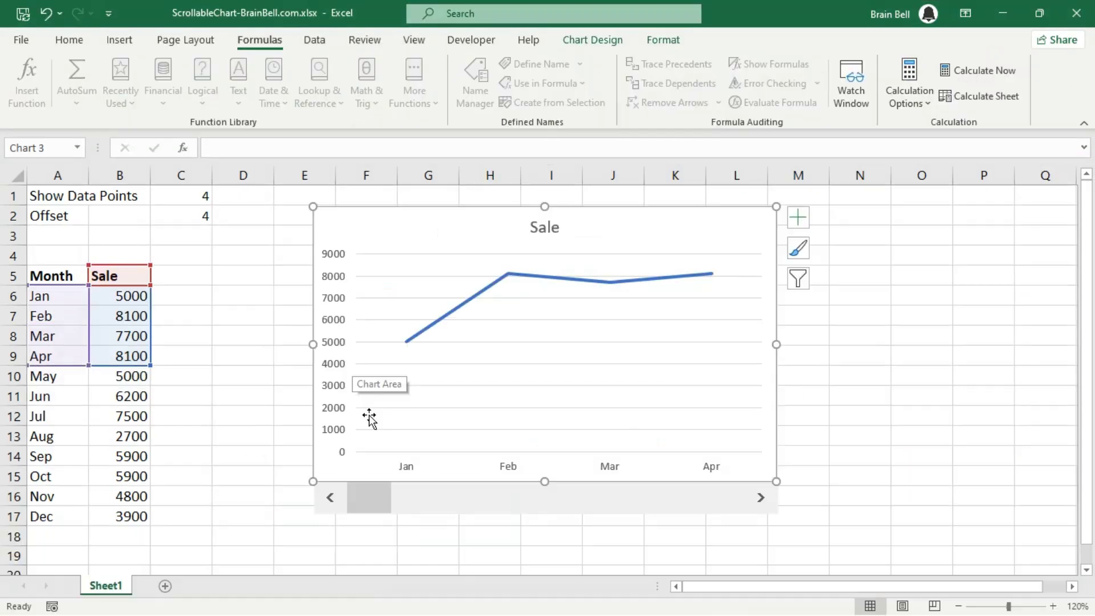
mouse_move(757, 501)
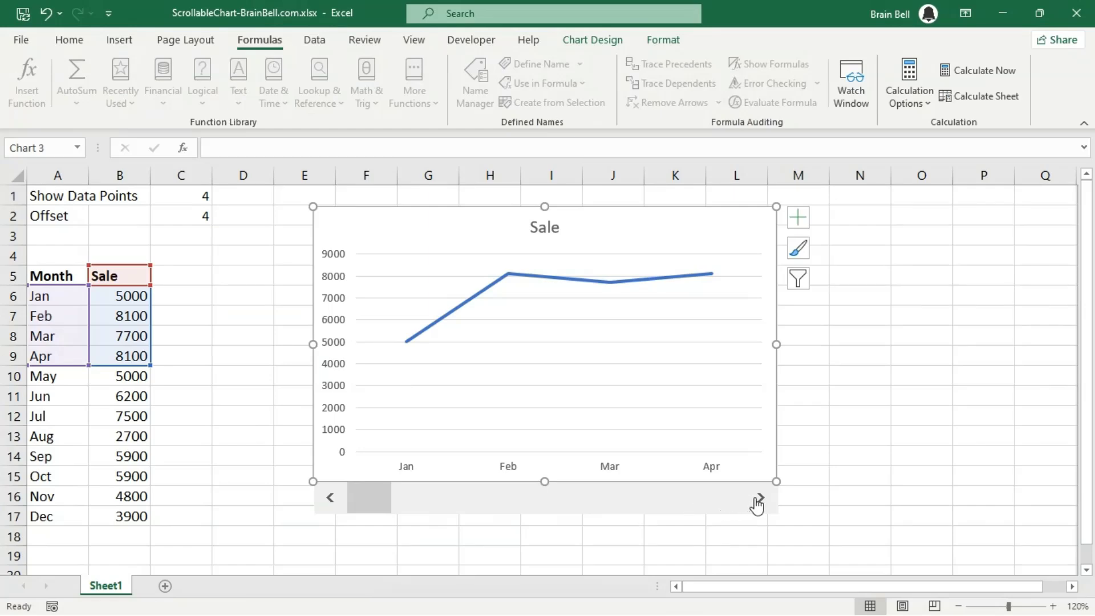
Insert a line chart of the twelve months of sales in A5:B17
click(757, 498)
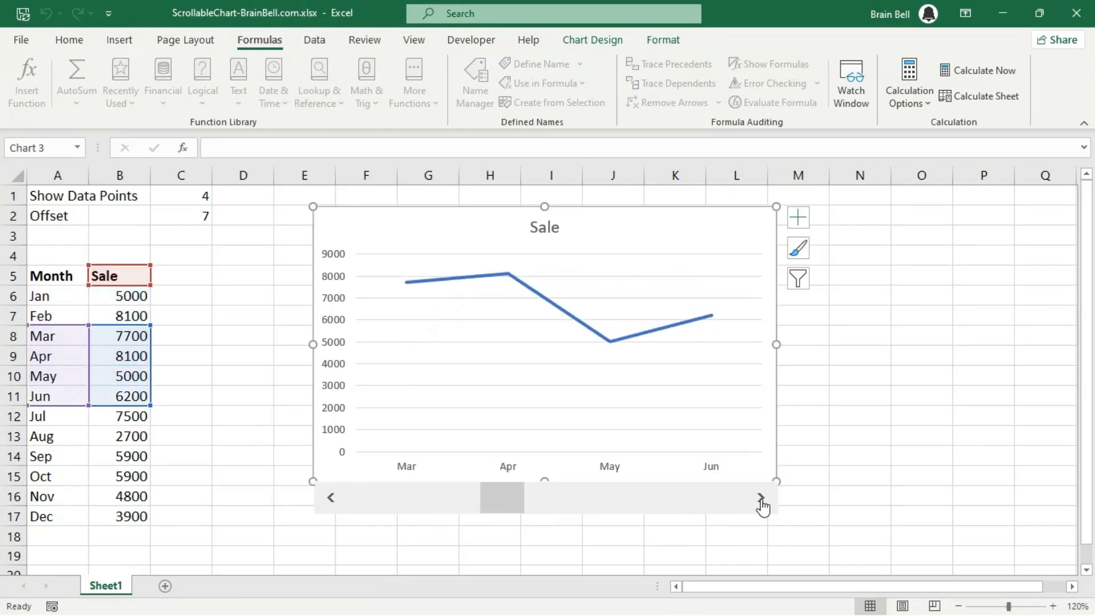
click(763, 497)
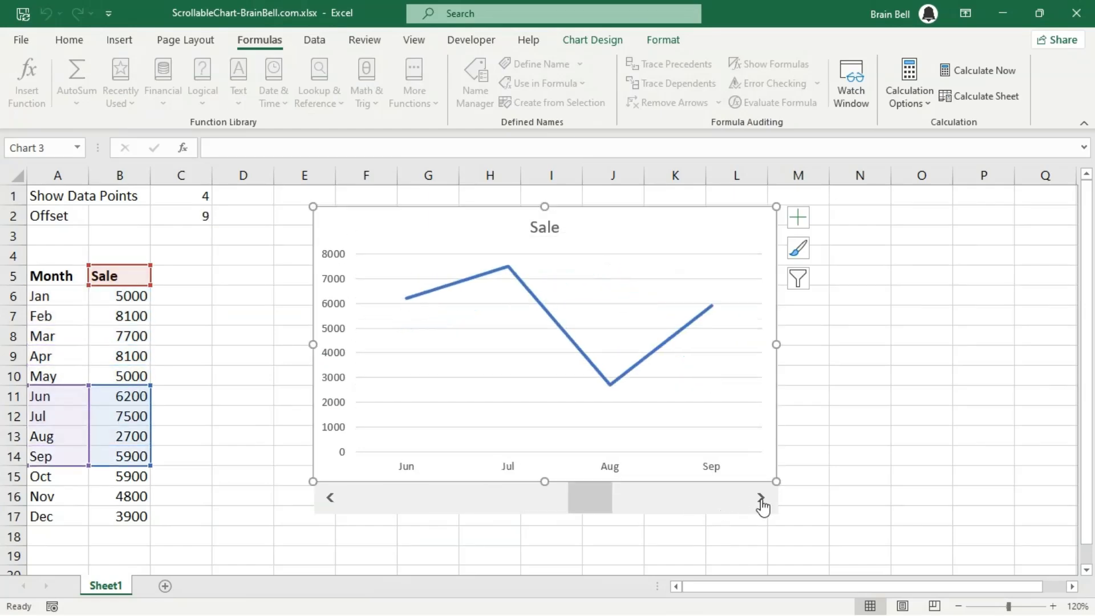
click(763, 497)
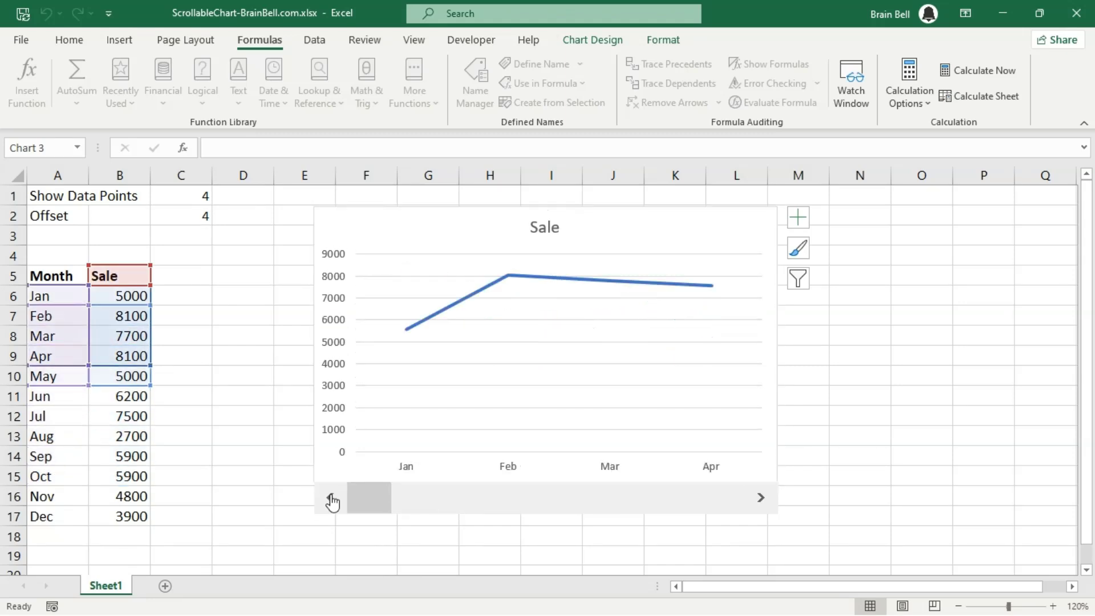
click(330, 497)
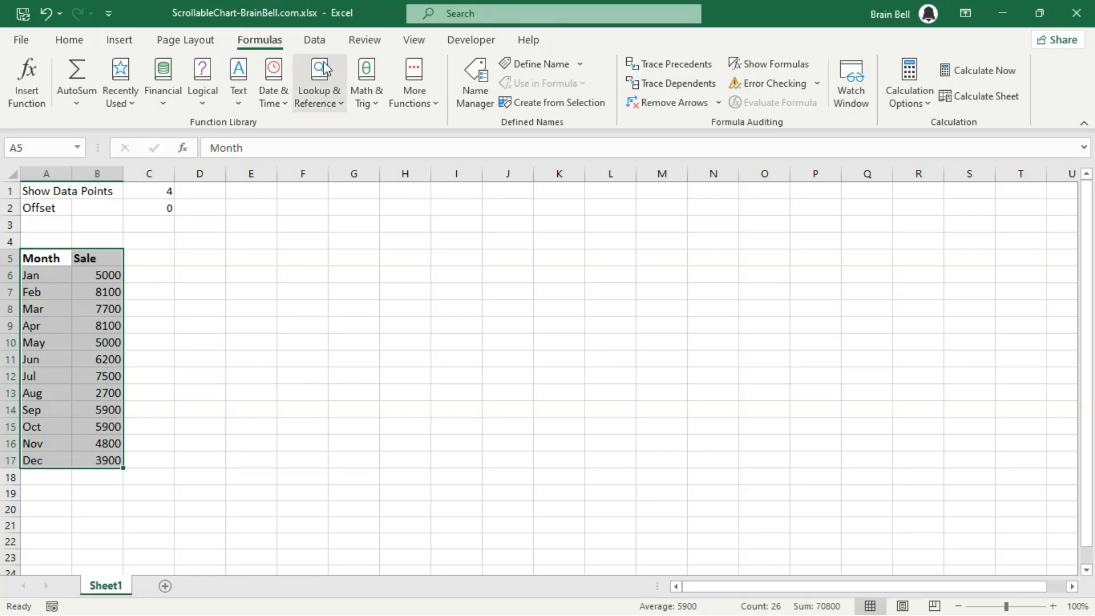
click(119, 40)
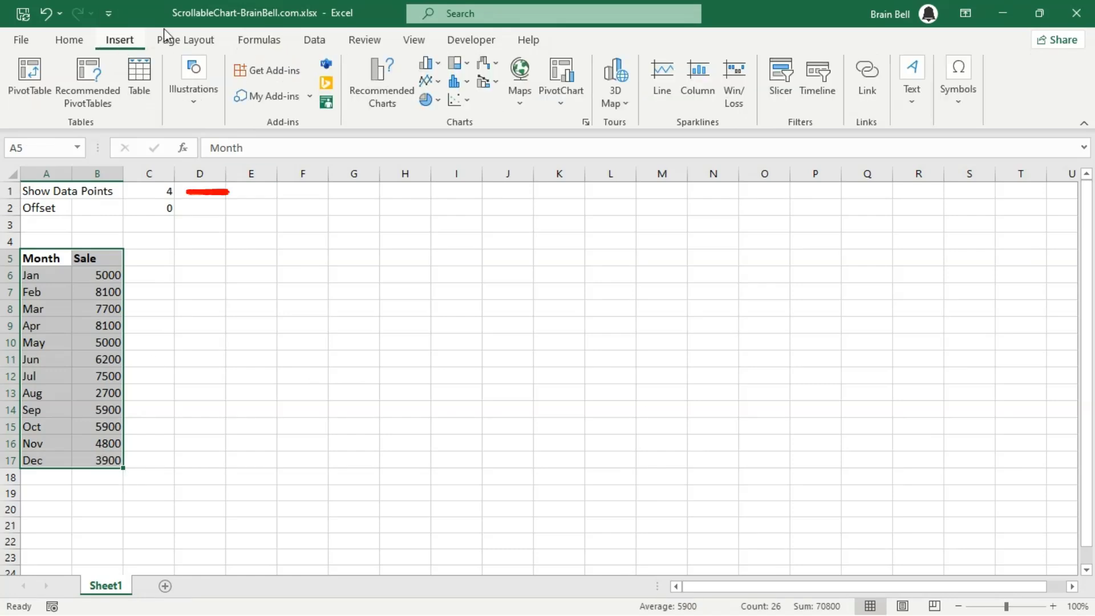
click(661, 73)
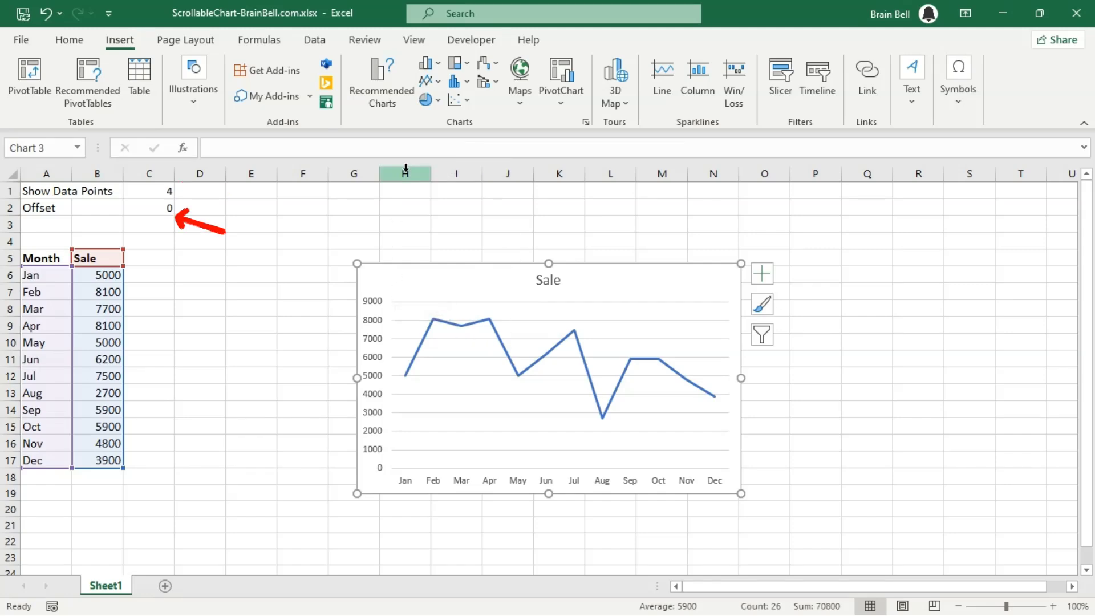
Draw a Form Controls scroll bar from the Developer tab beneath the chart
click(470, 39)
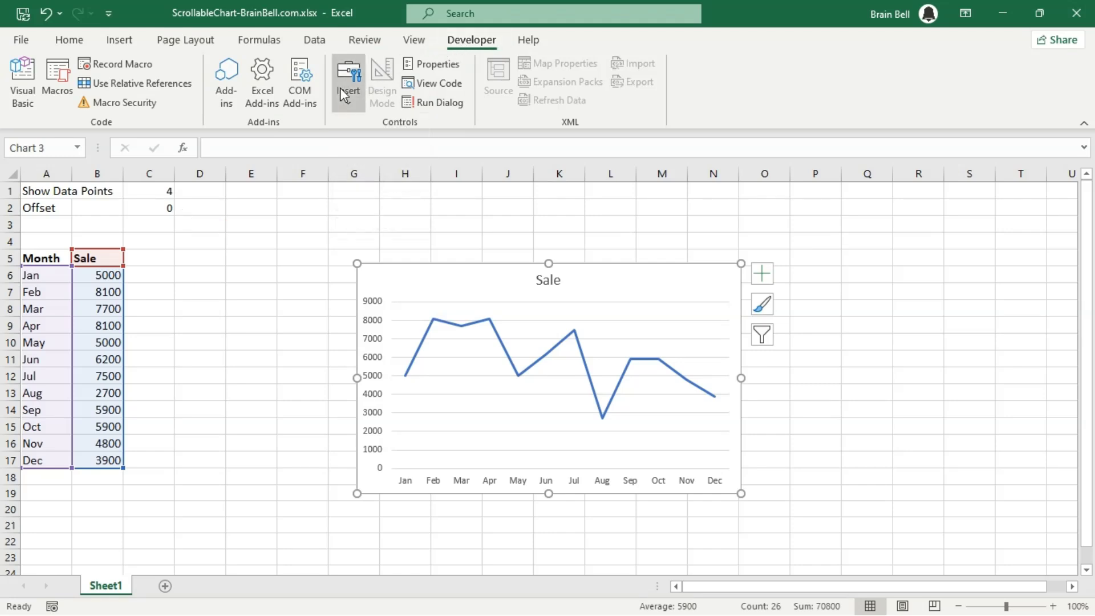
click(347, 80)
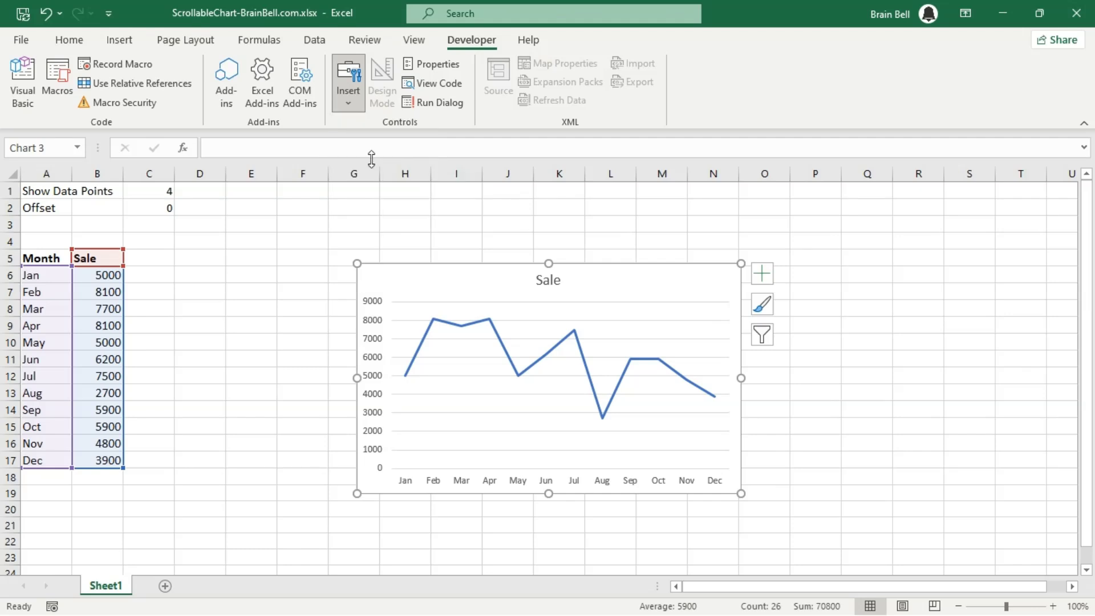
click(347, 81)
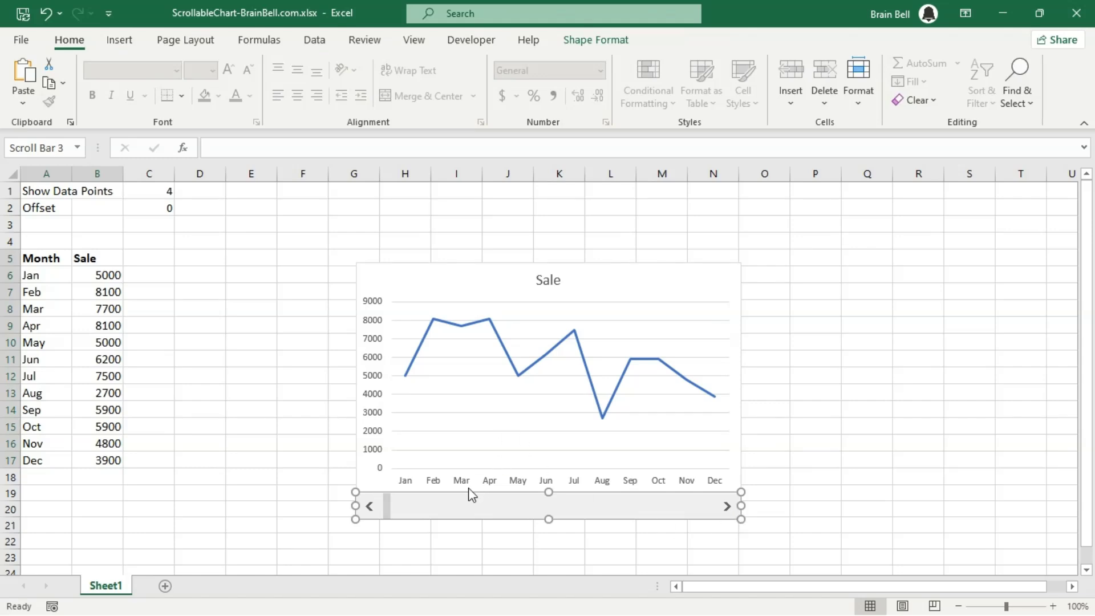
Format the scroll bar with minimum 4, maximum 12 and cell link $C$2
right_click(464, 506)
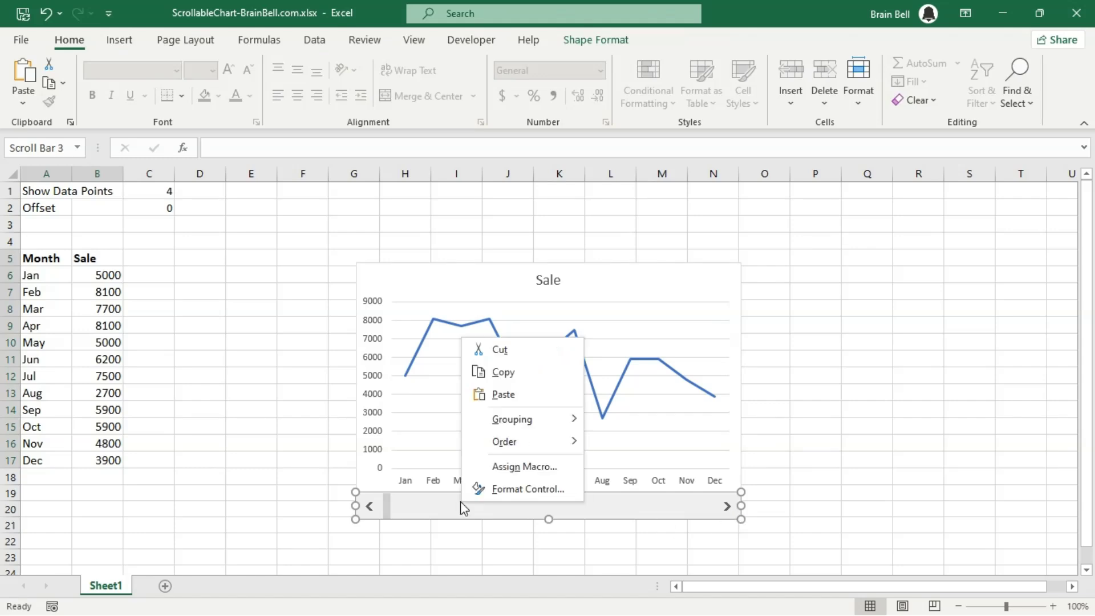
mouse_move(524, 489)
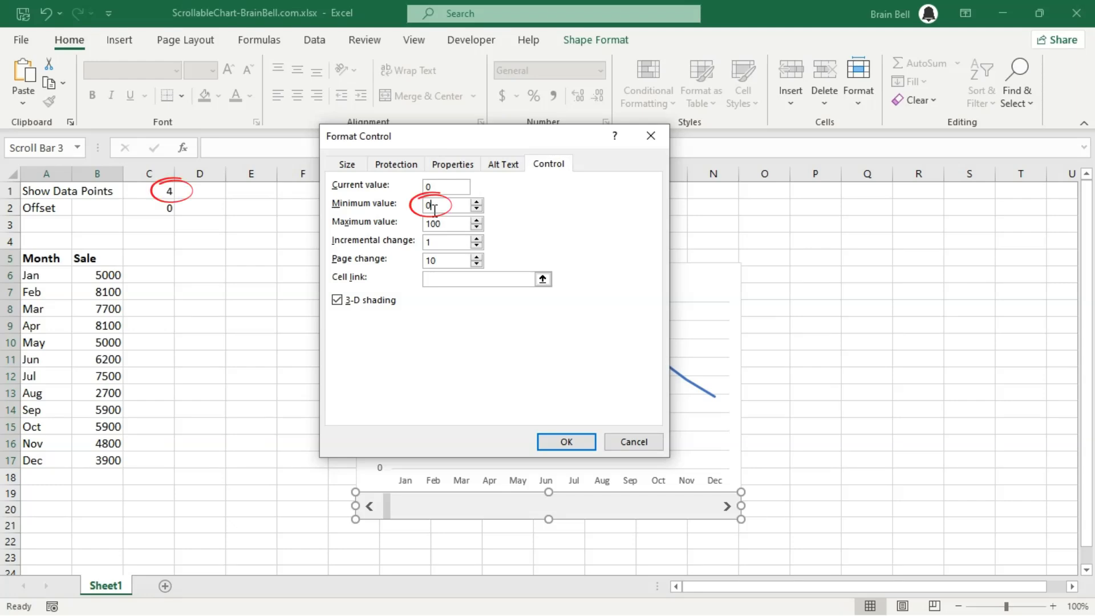
text(4)
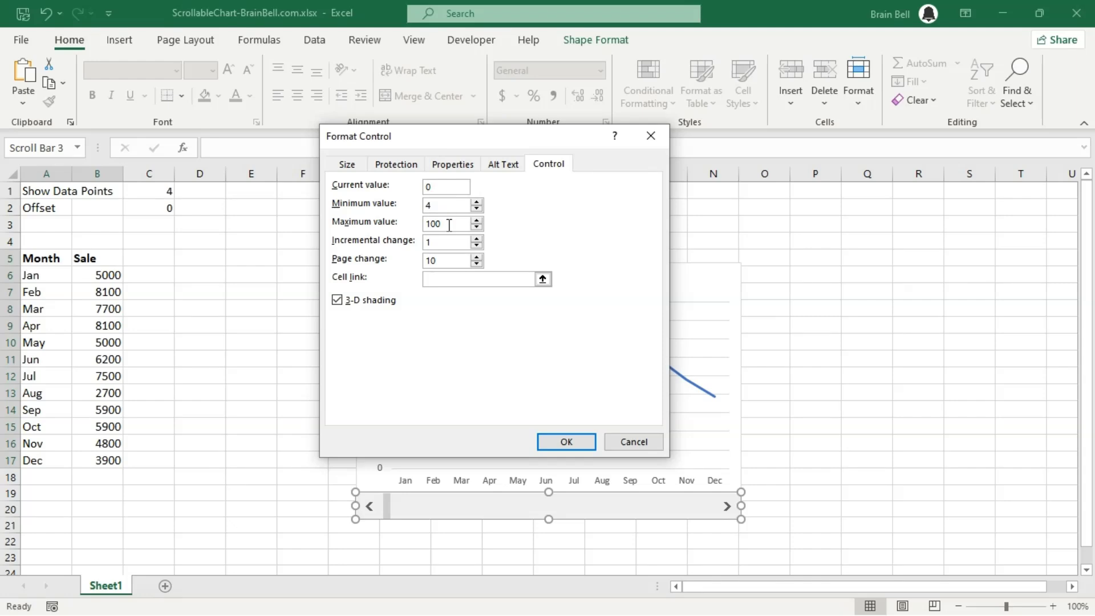
click(445, 223)
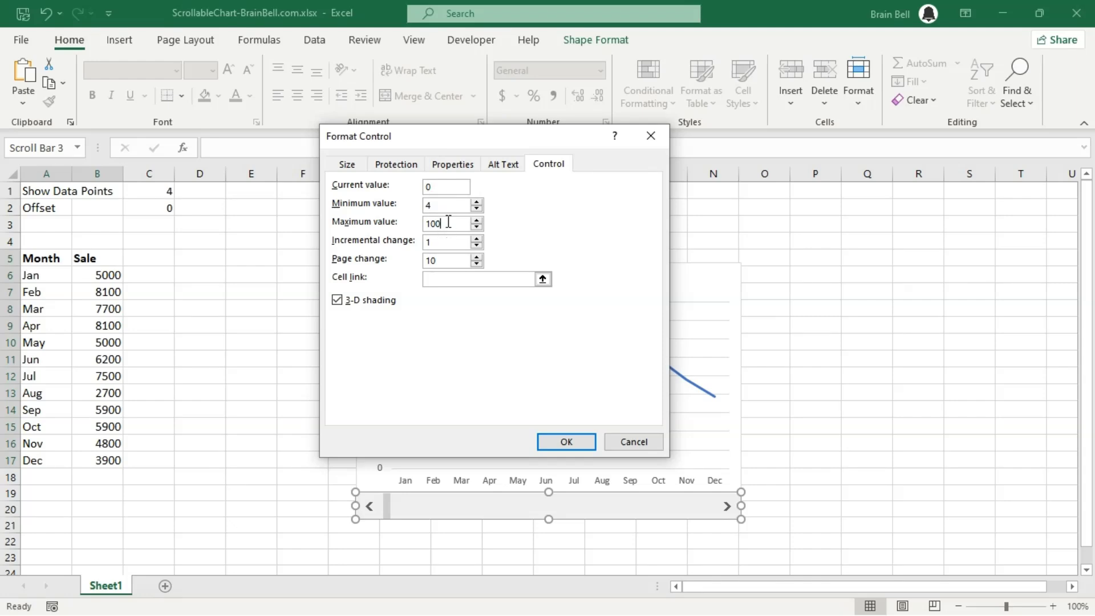
text(12)
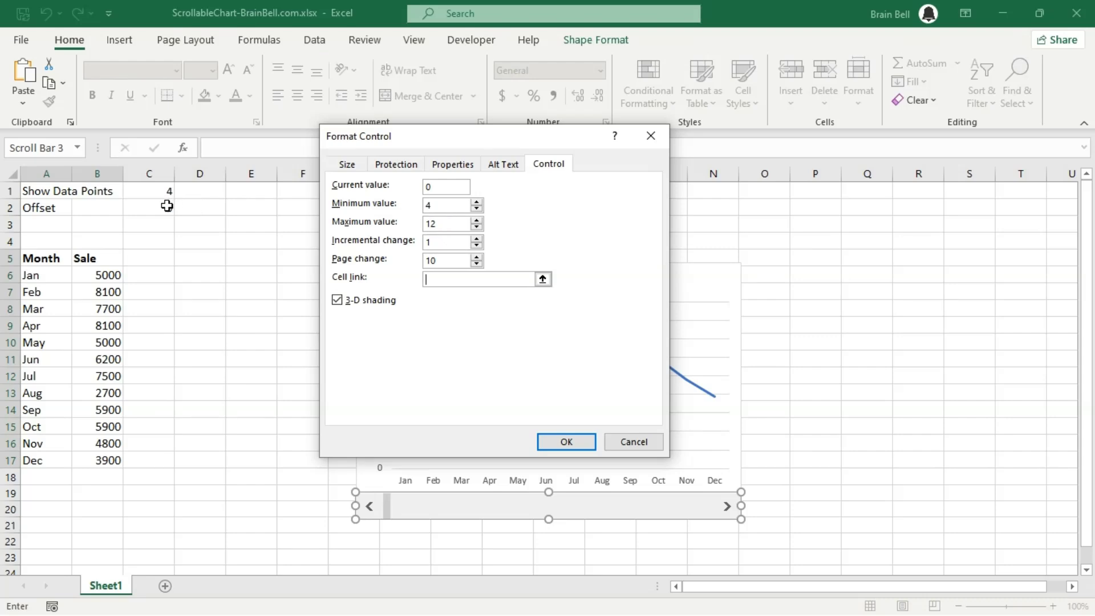
click(149, 207)
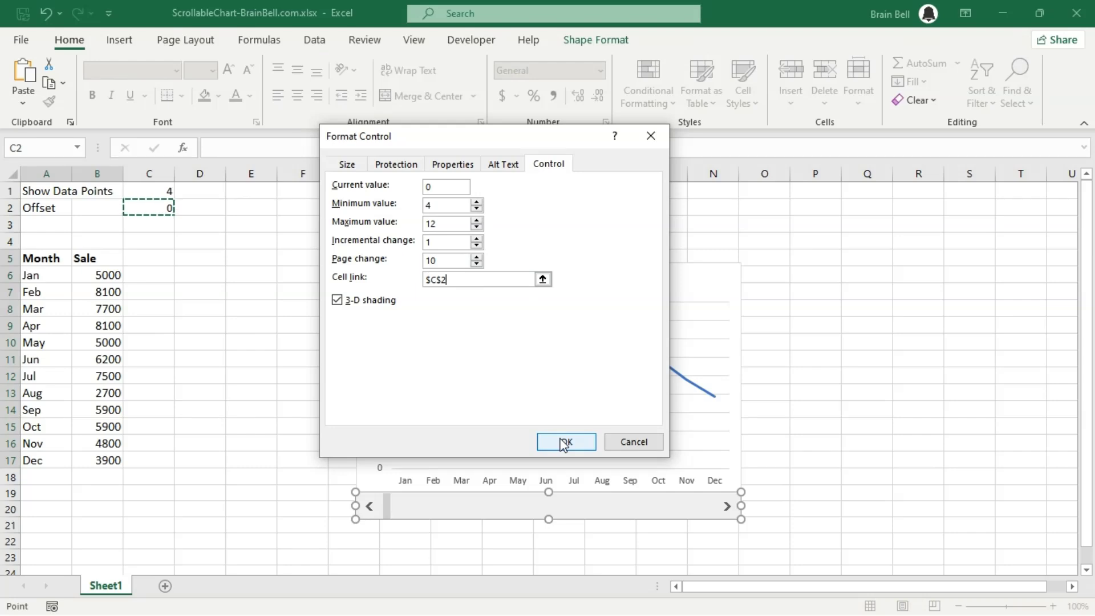
click(564, 441)
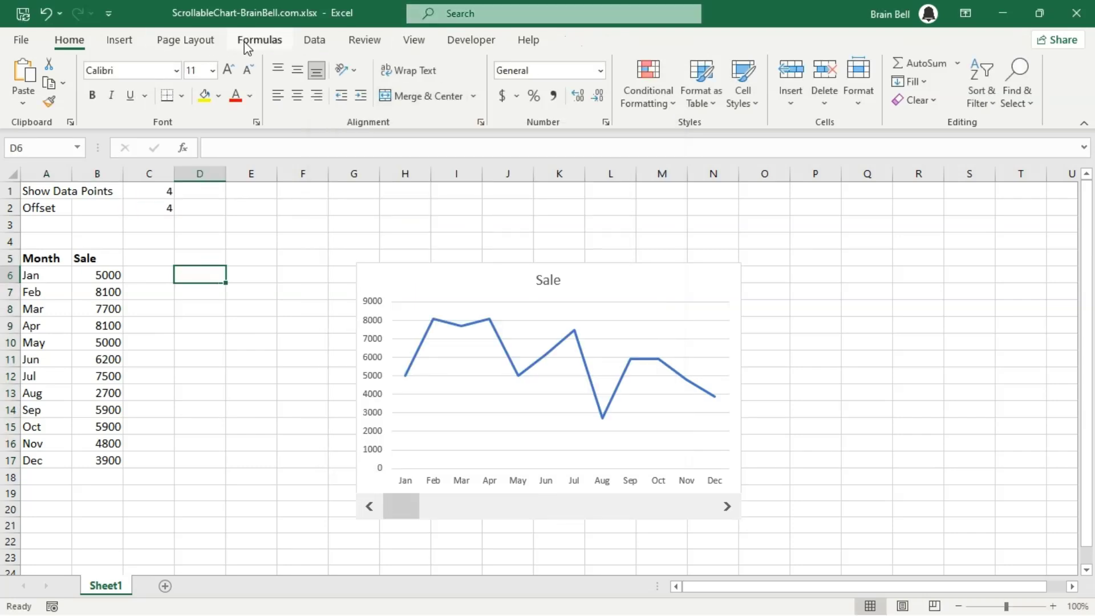
Define the name MONTHLY_SALE as =OFFSET($B$6,$C$2-$C$1,0,$C$1,1)
click(259, 40)
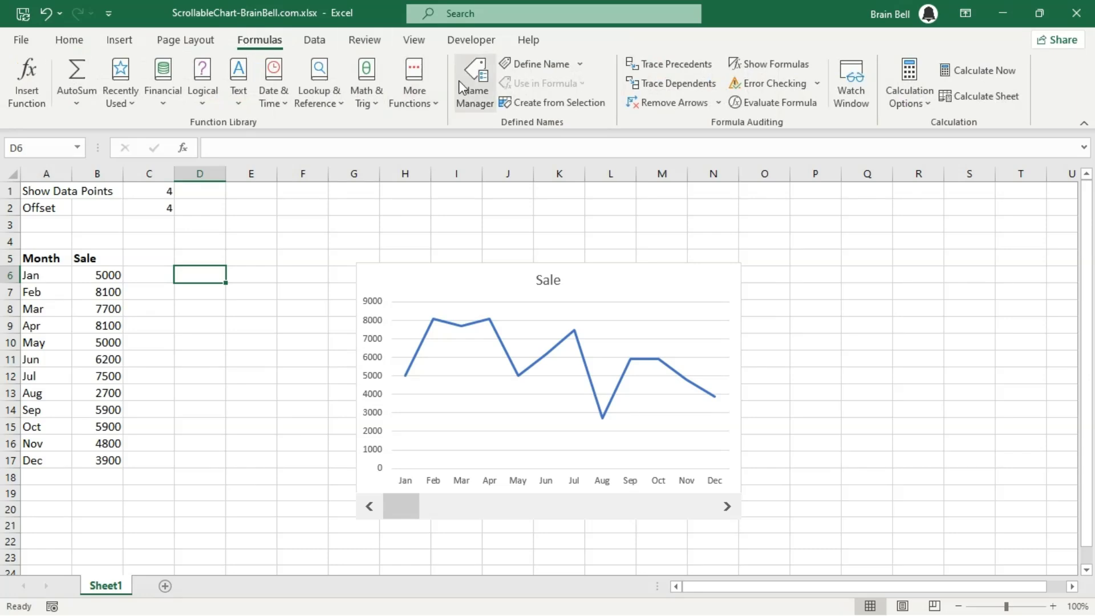
click(535, 64)
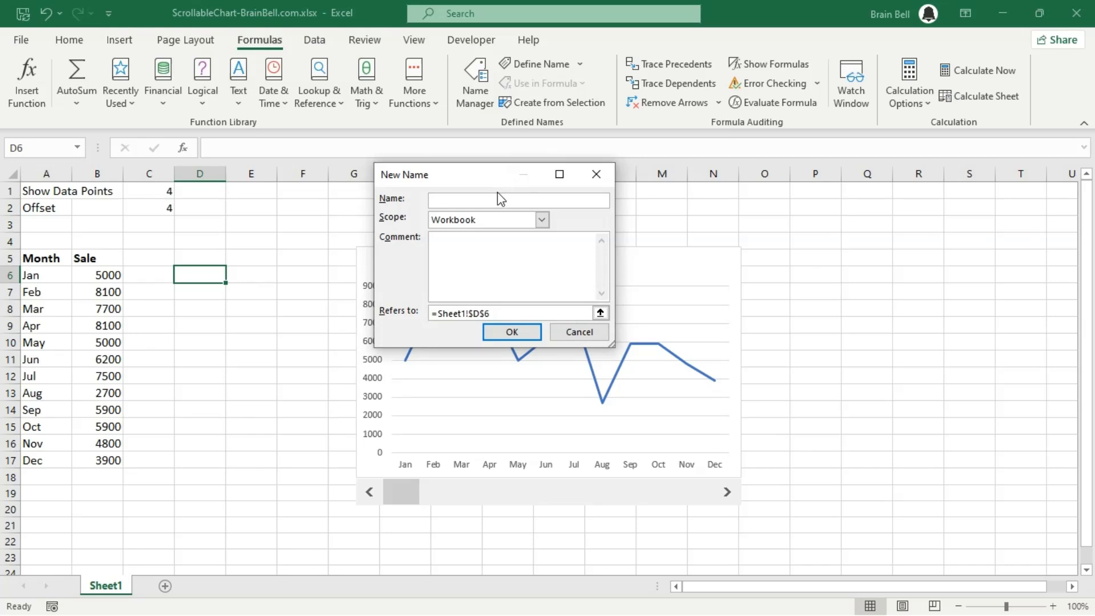
text(MONTHLY_SALE)
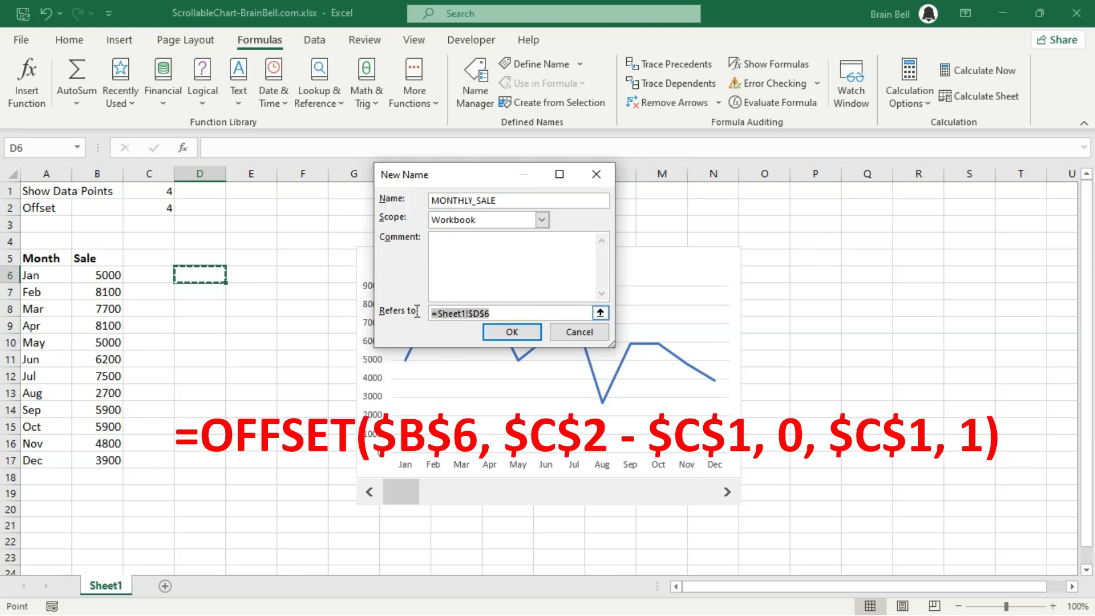
text(=OFFSET($B$6,$C$2-$C$1,0,$C$1,1))
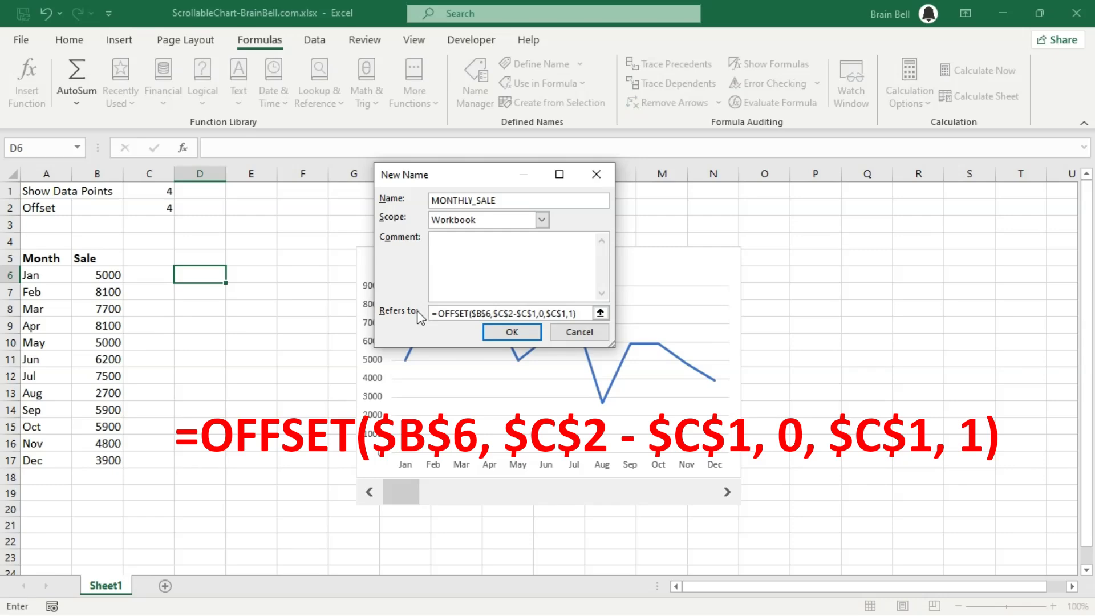
click(511, 332)
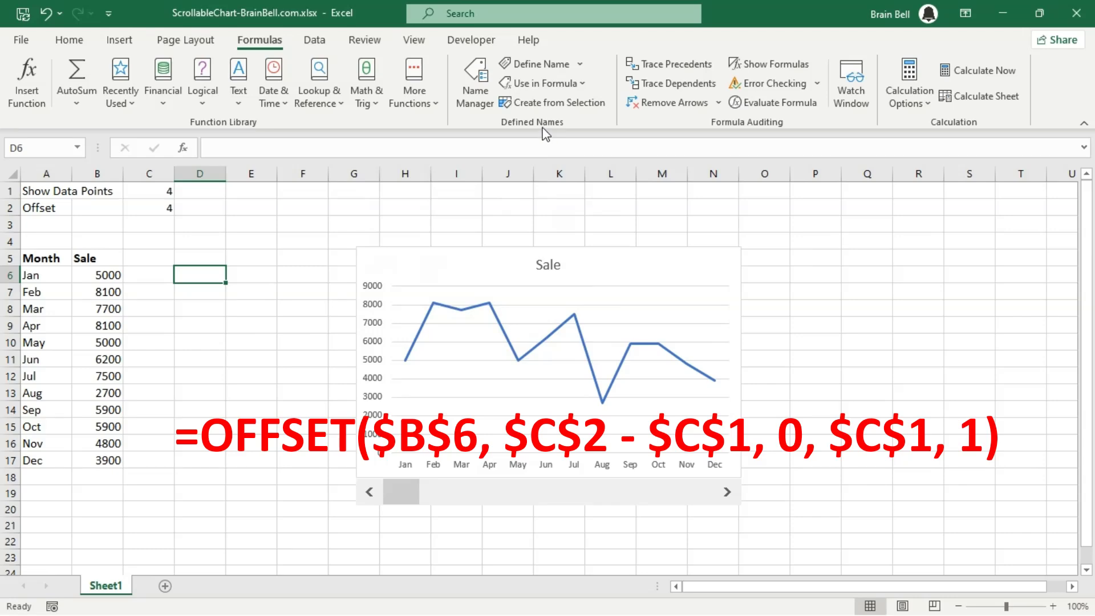
mouse_move(546, 133)
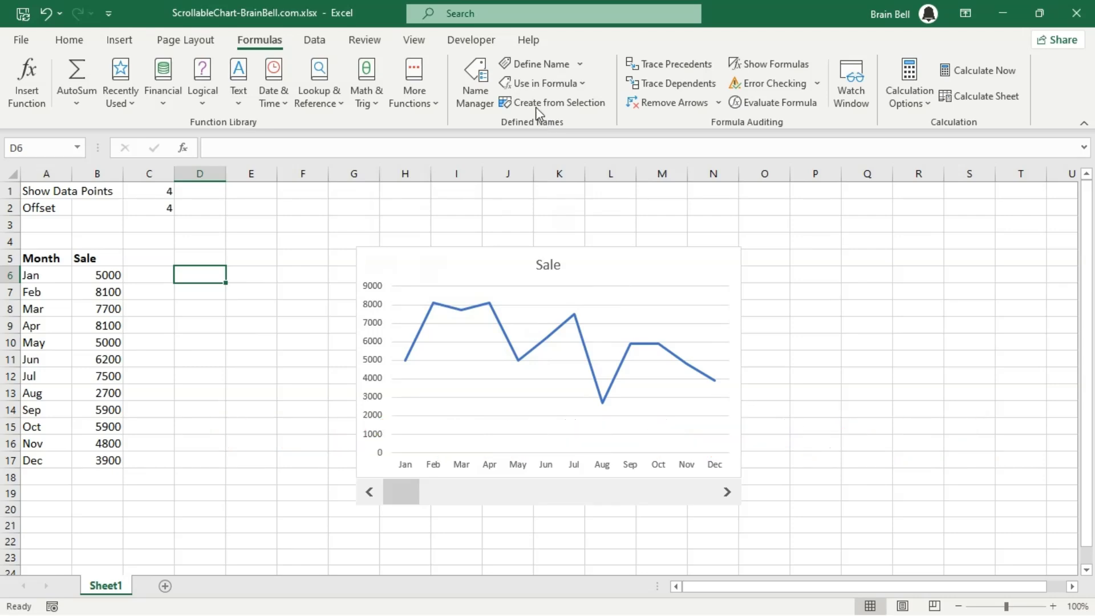
Define the name HORIZONTAL_AXIS as =OFFSET($A$6,$C$2-$C$1,0,$C$1,1)
click(537, 63)
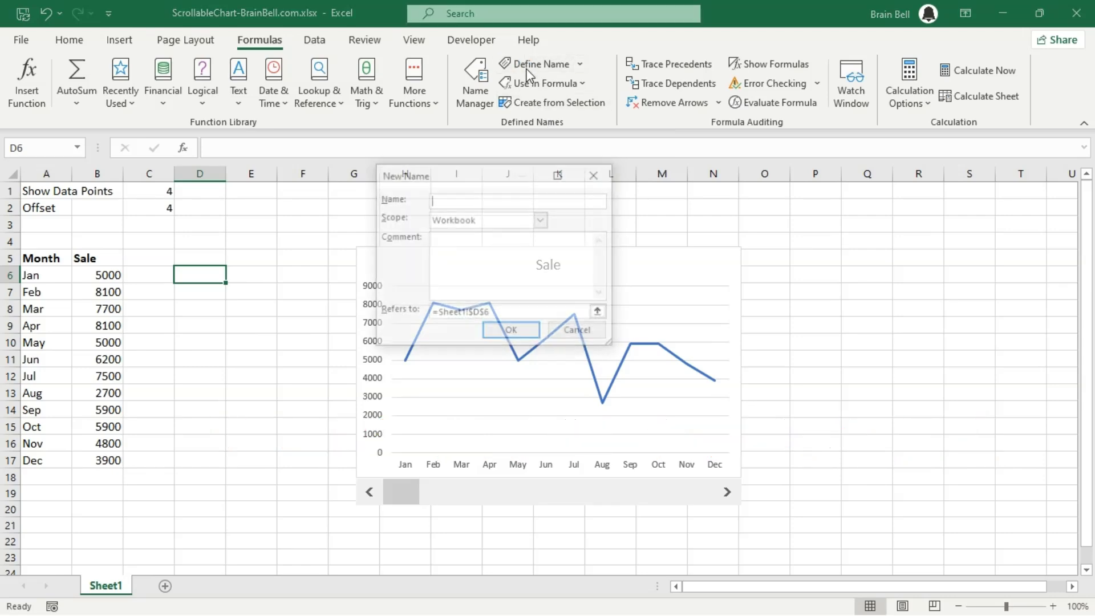
text(HO)
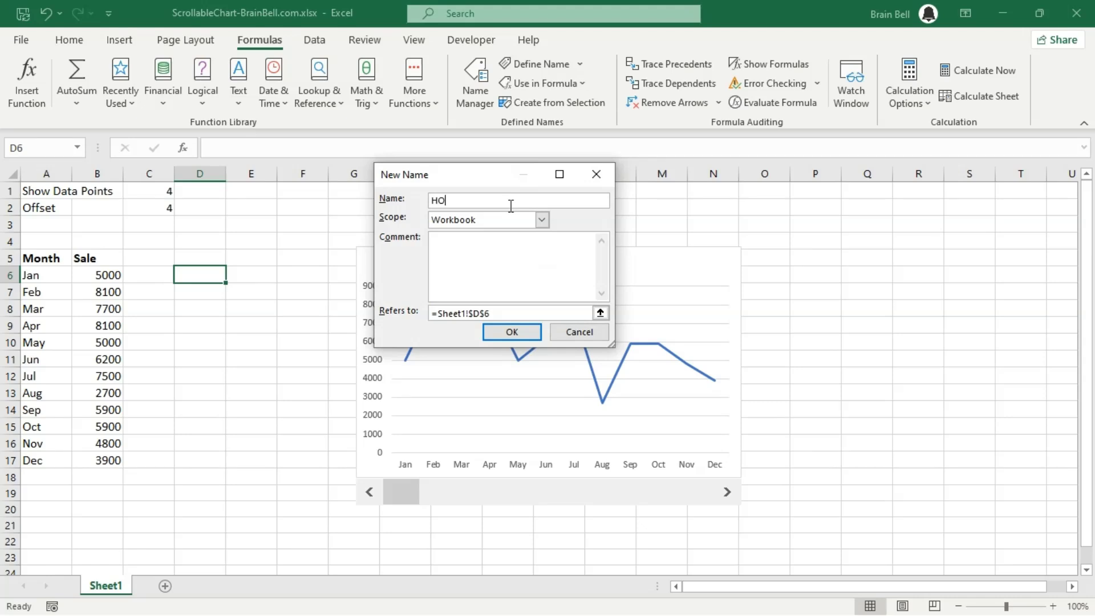
text(RIZONTAL_AXIS)
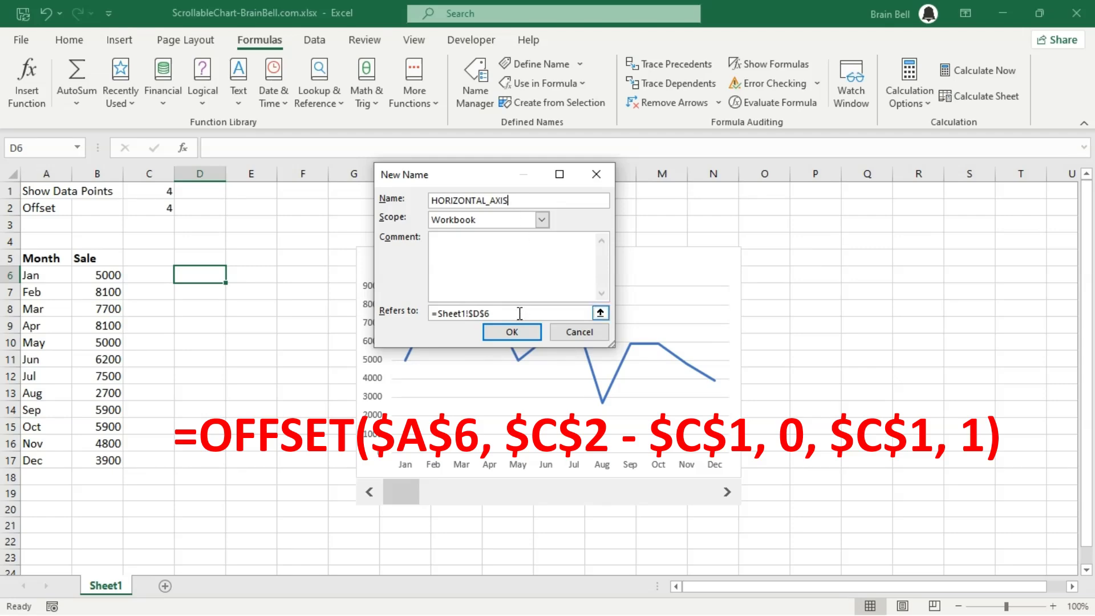
text(=OFFSET($B$6,$C$2-$C$1,0,$C$1,1))
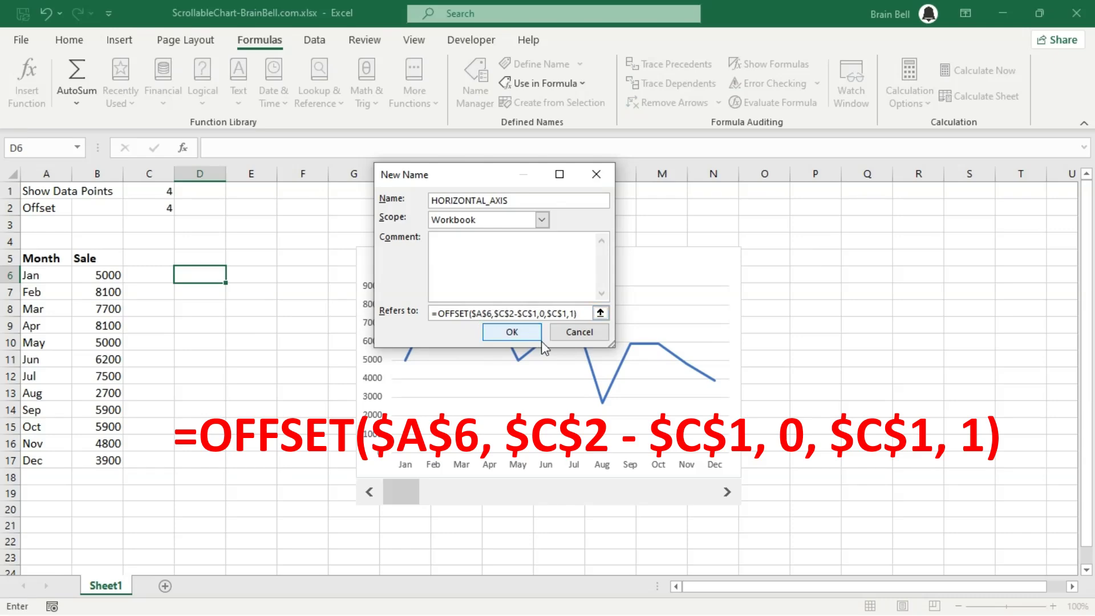
click(510, 331)
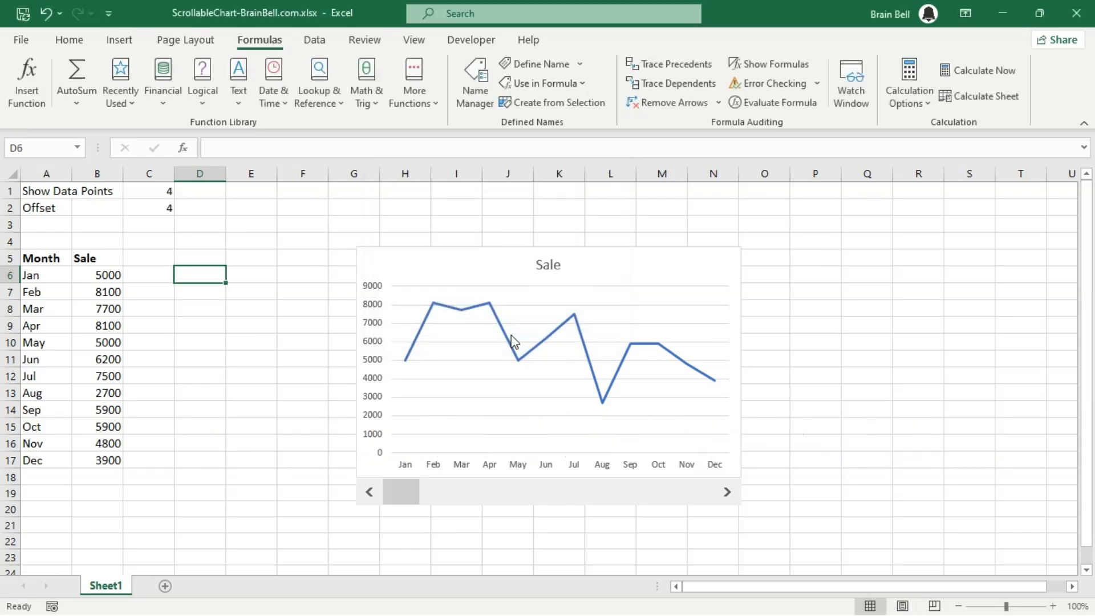
mouse_move(513, 341)
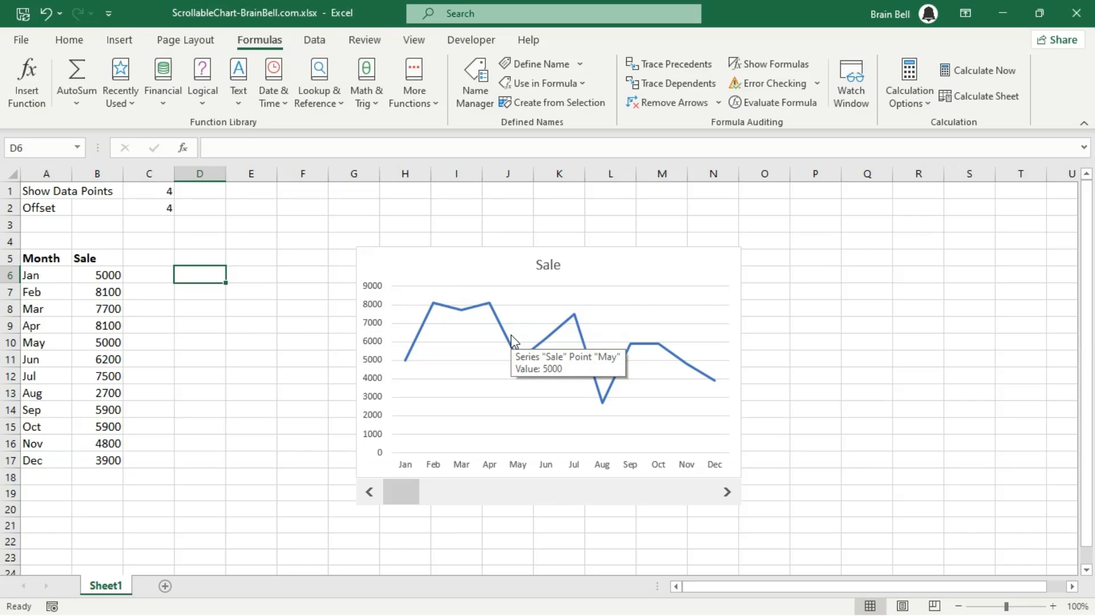
In Select Data, set the Sale series values to the MONTHLY_SALE named range
click(492, 411)
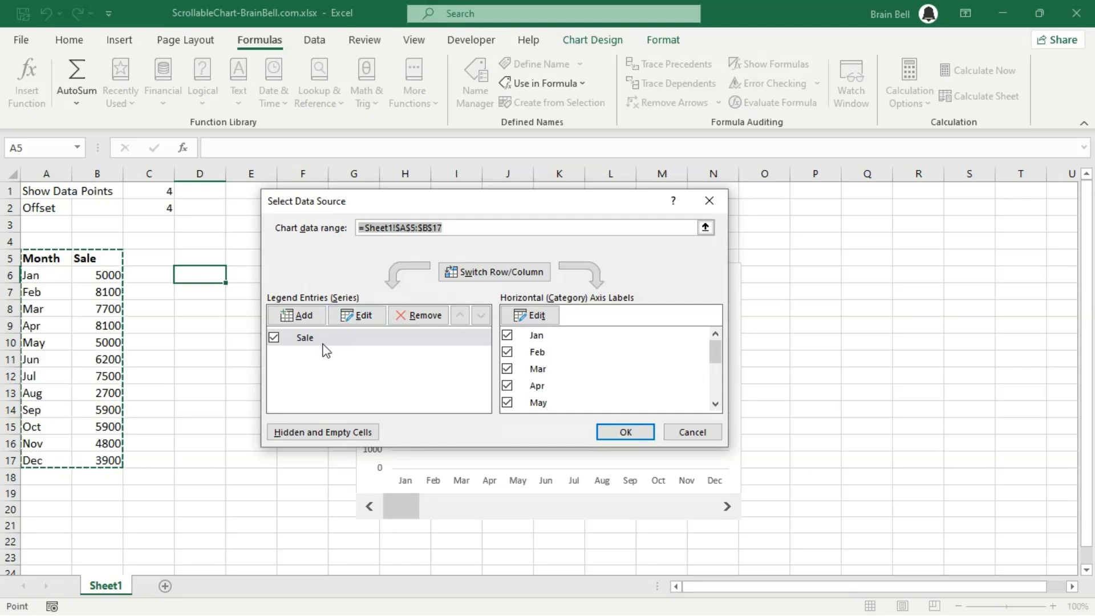
click(355, 315)
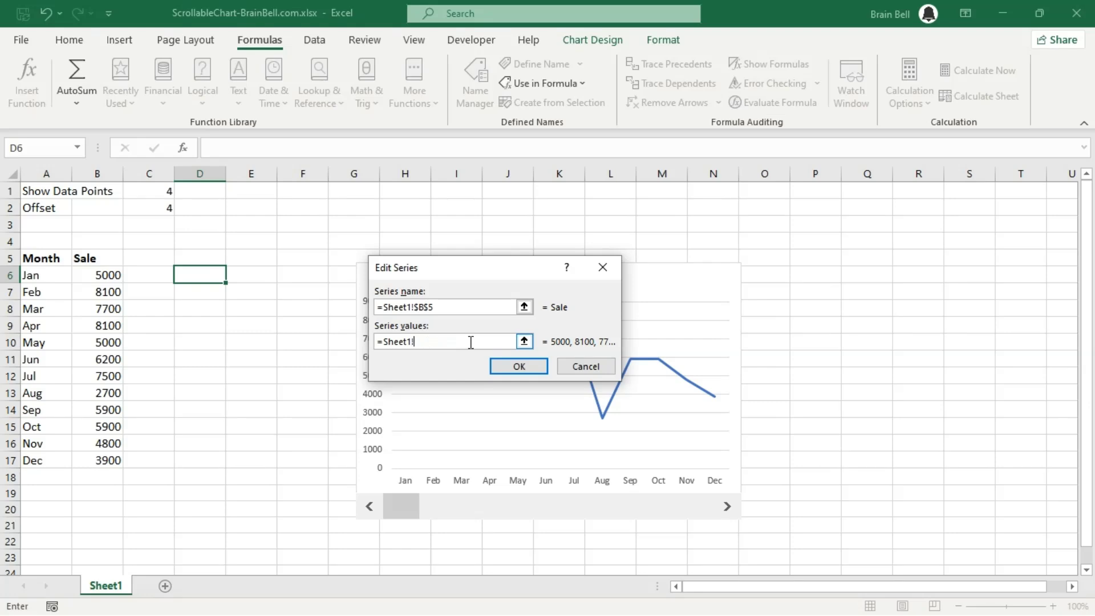
text(MONTHLY_S)
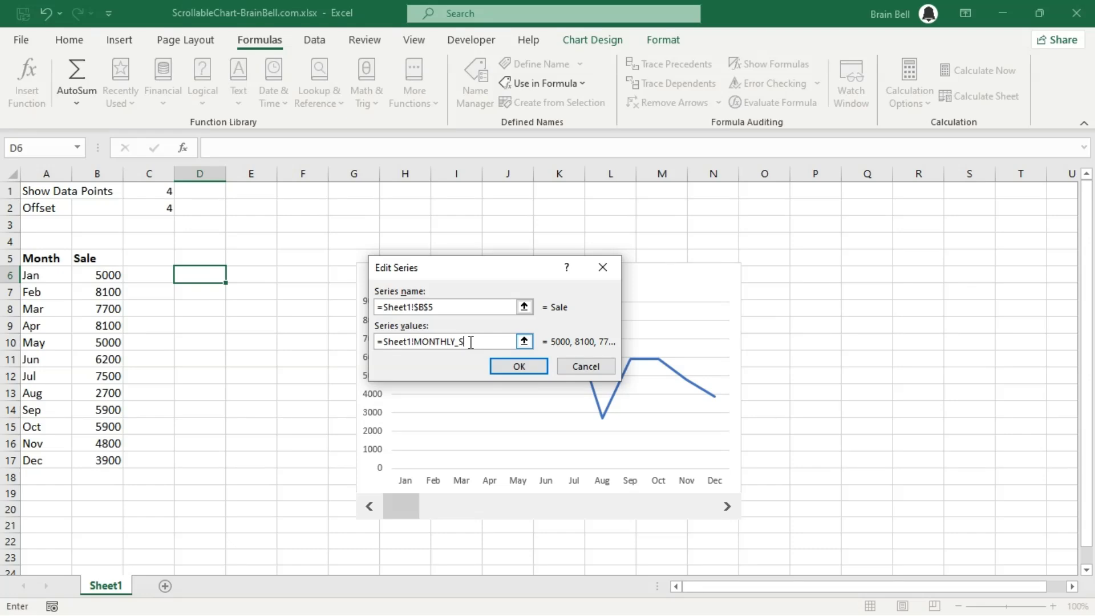
click(518, 366)
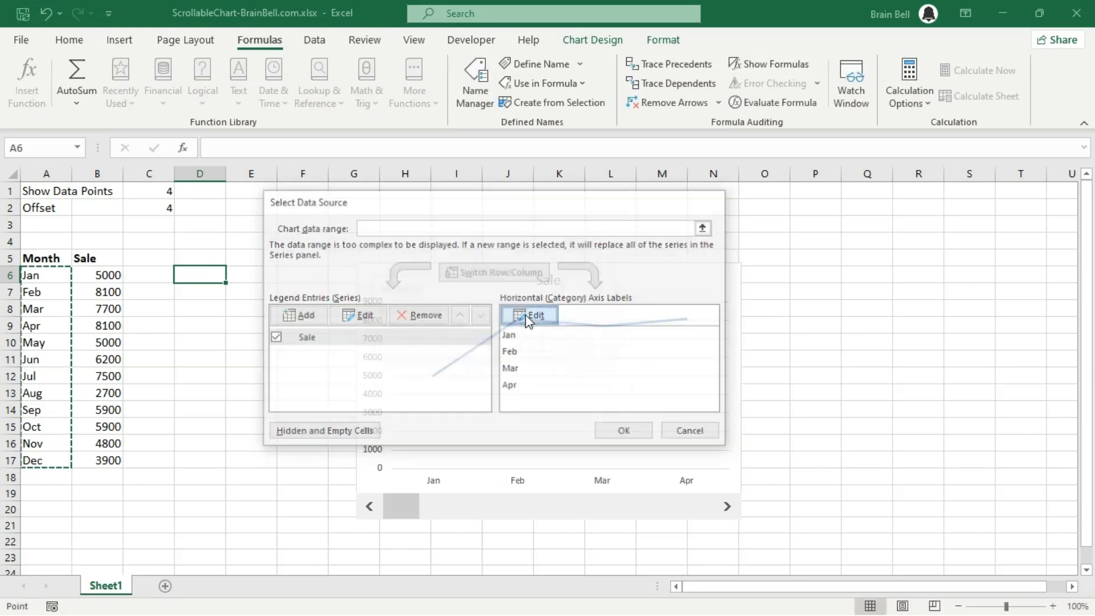
Set the horizontal axis labels to Sheet1!HORIZONTAL_AXIS and apply, showing January–April
click(529, 314)
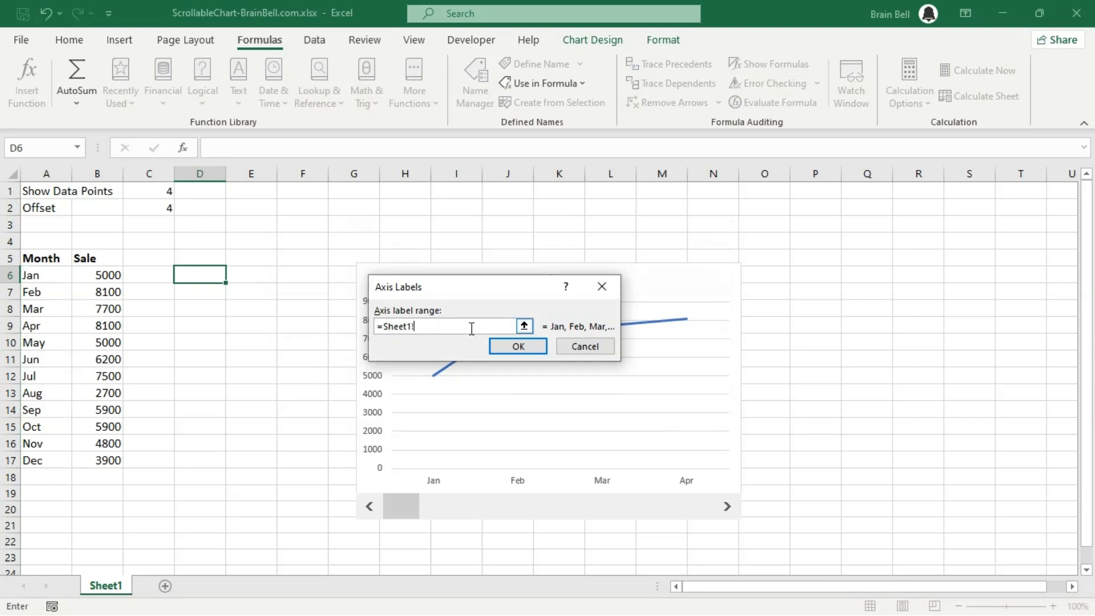
text(HORIZO)
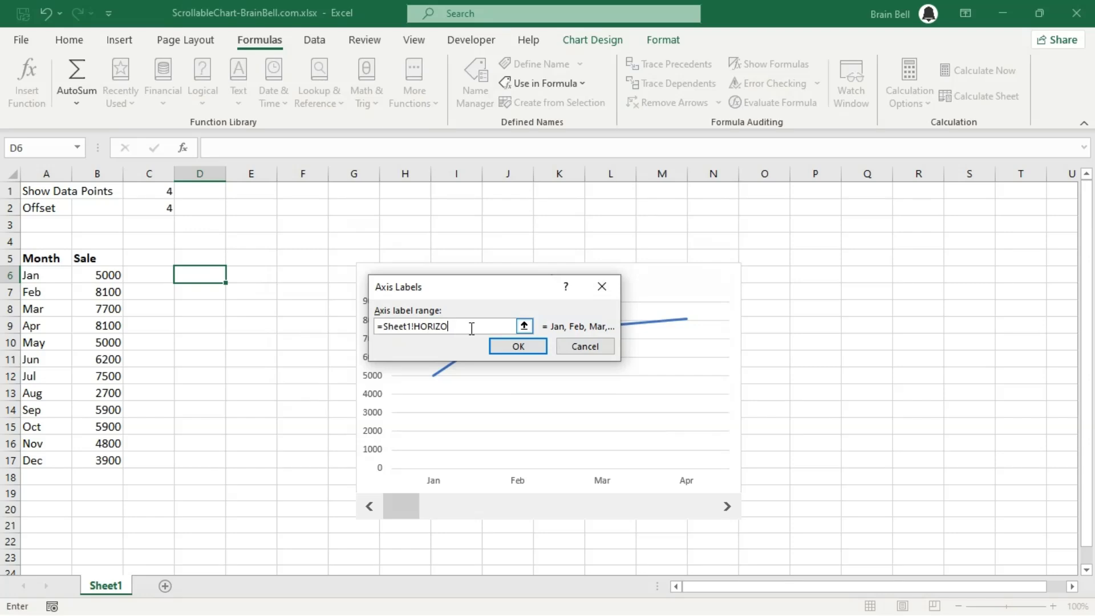
text(NTAL_)
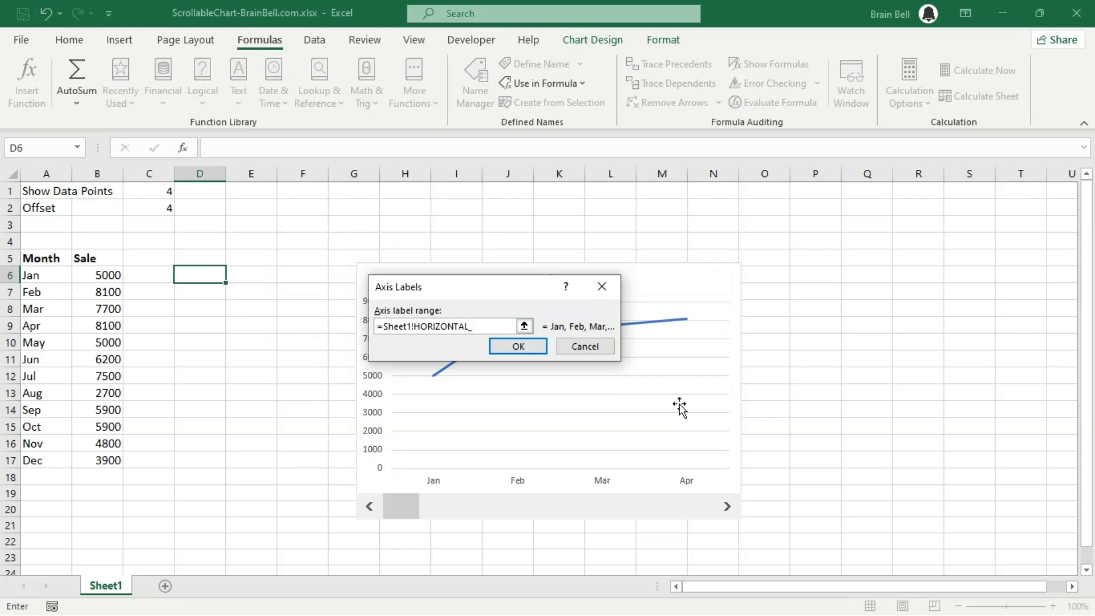
text(AXIS)
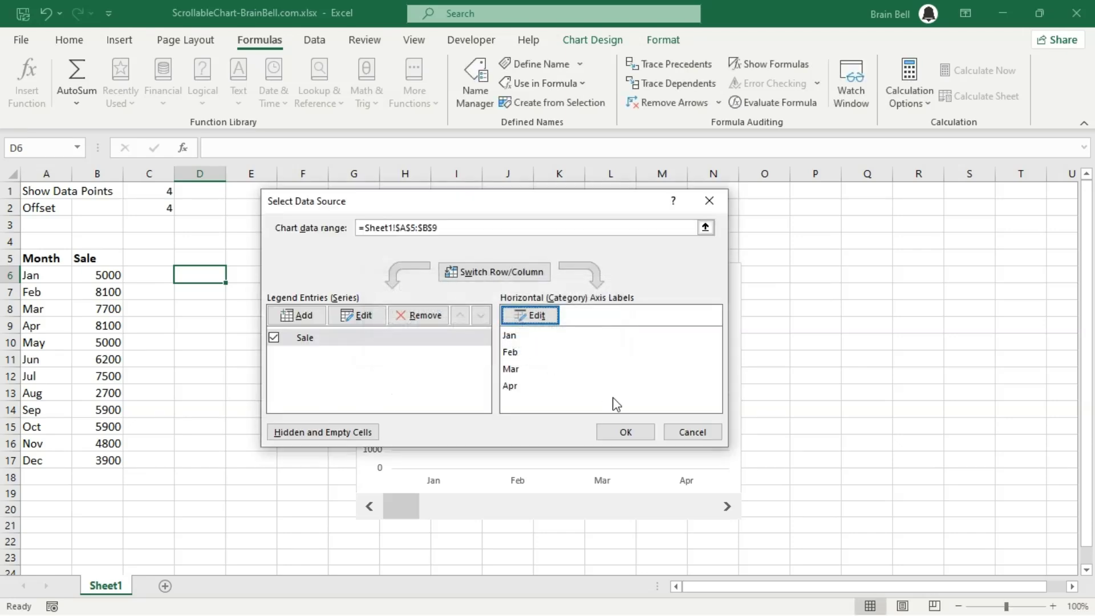
click(624, 431)
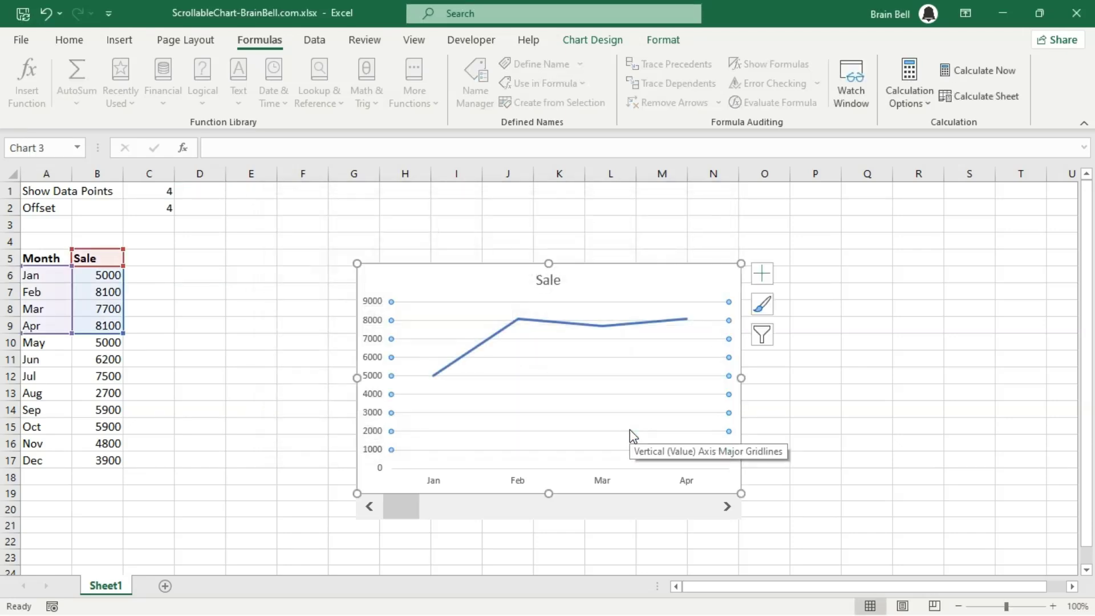
Scroll the four-month window forward to Sep–Dec, then back to Jul–Oct
click(726, 506)
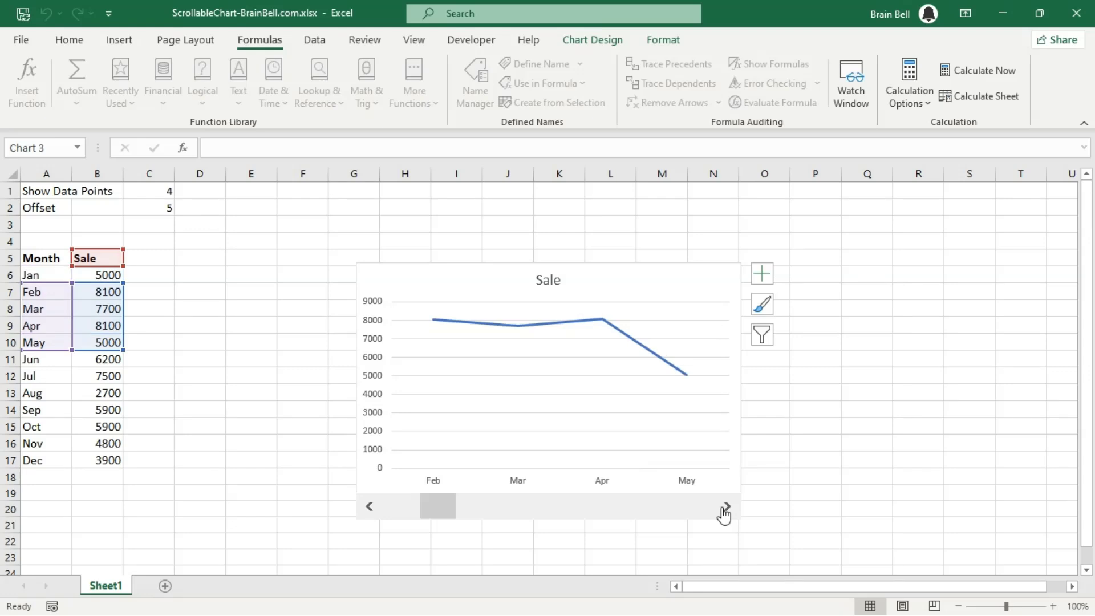
click(727, 507)
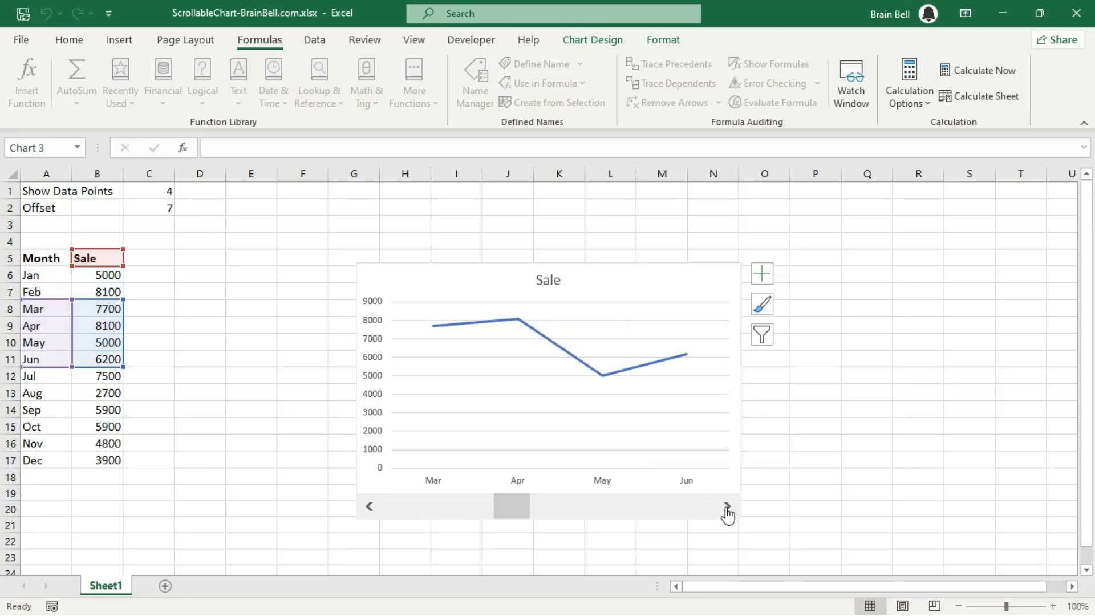
click(727, 506)
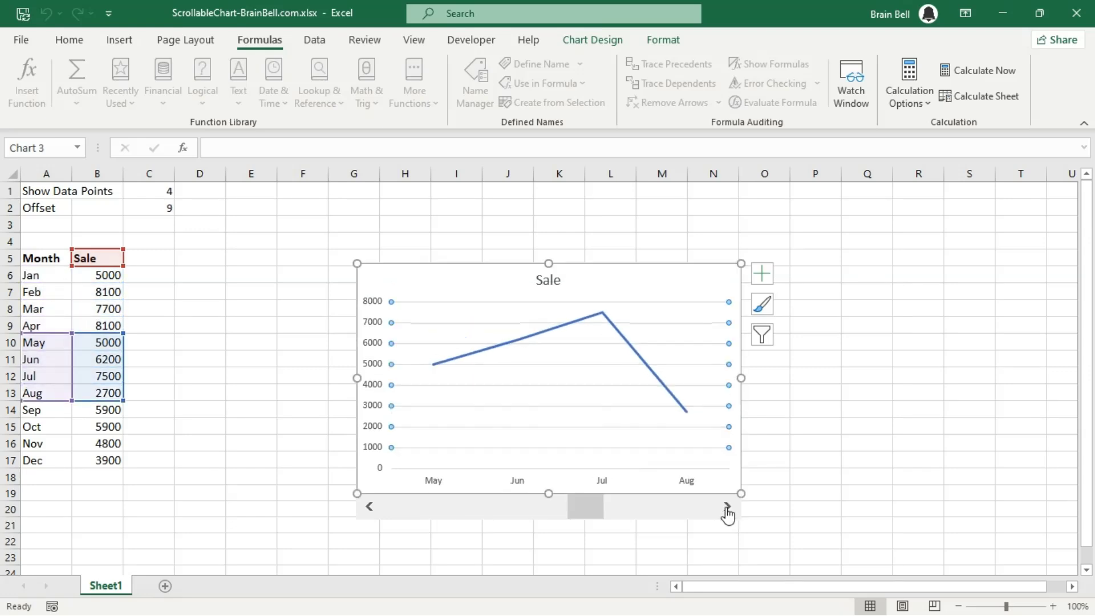
click(726, 507)
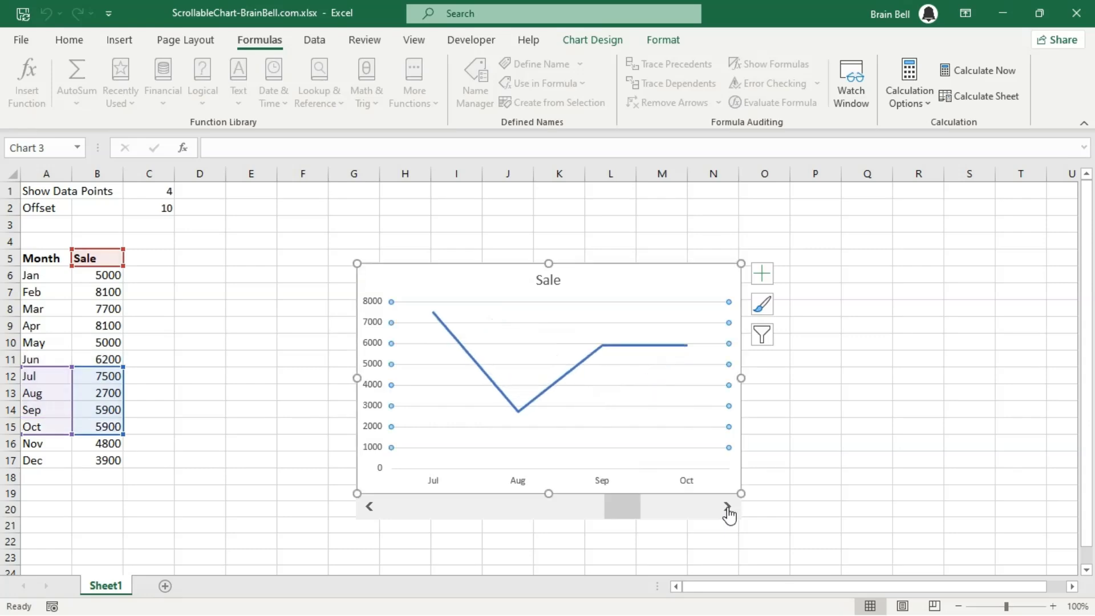
click(728, 506)
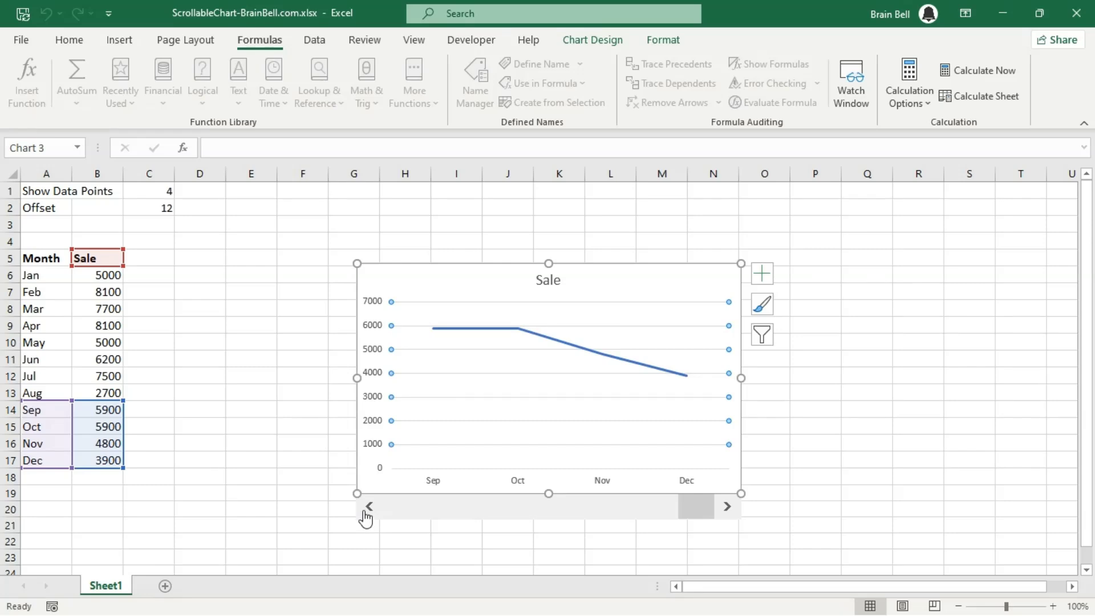
click(368, 506)
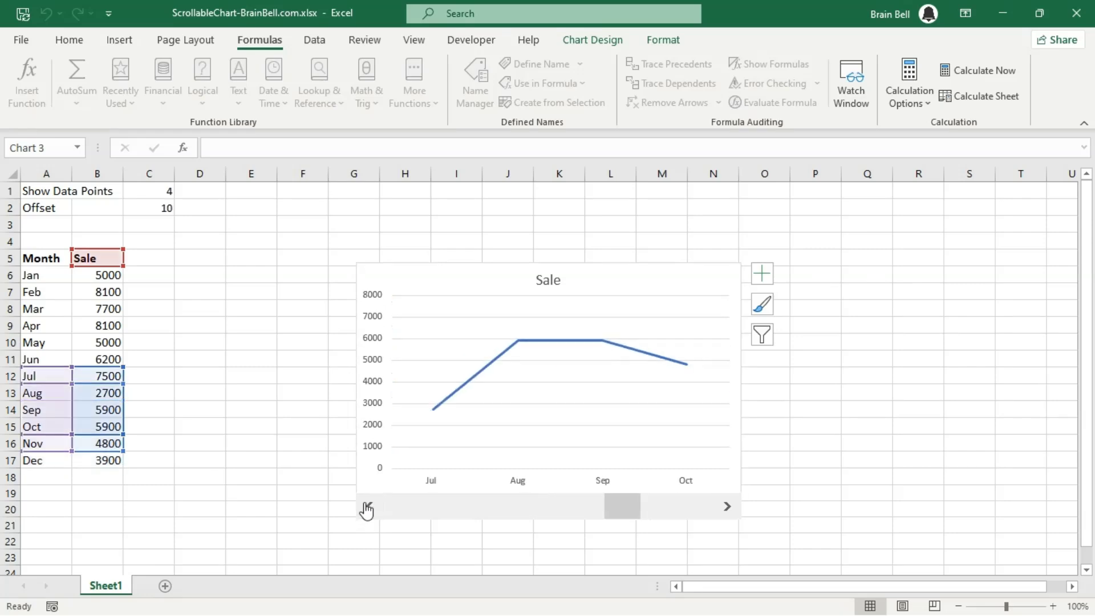